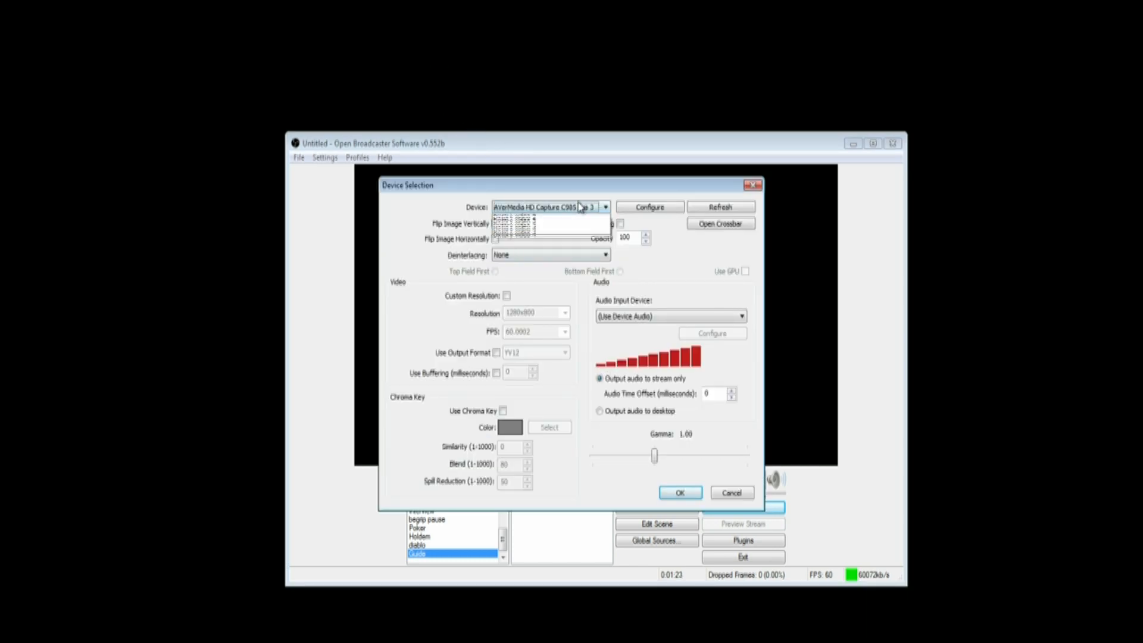
Step: Select the Logitech HD Pro Webcam C920 with custom resolution 1920x1080, 30 FPS and MJPG output format, then apply
{"action": "left_click", "coordinate": [551, 226]}
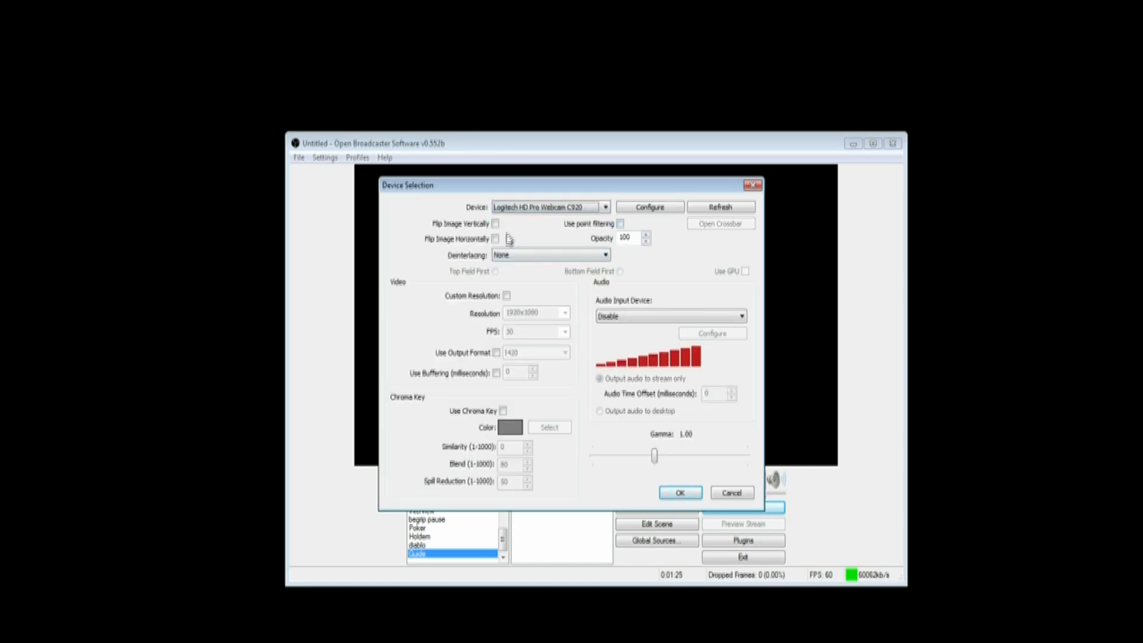
{"action": "left_click", "coordinate": [507, 295]}
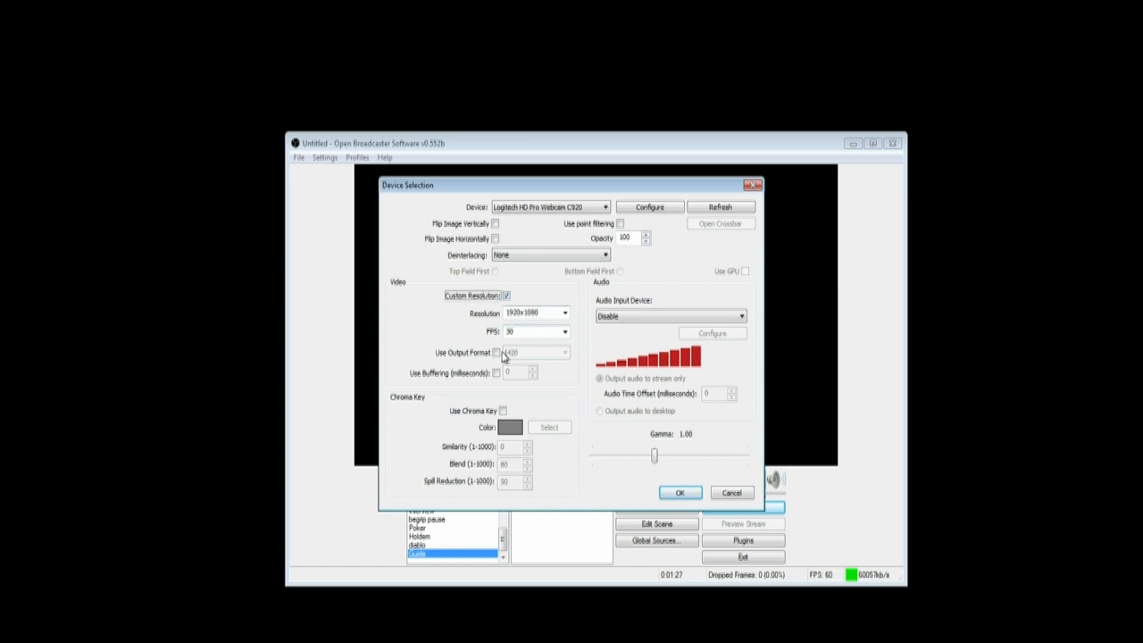
{"action": "left_click", "coordinate": [495, 352]}
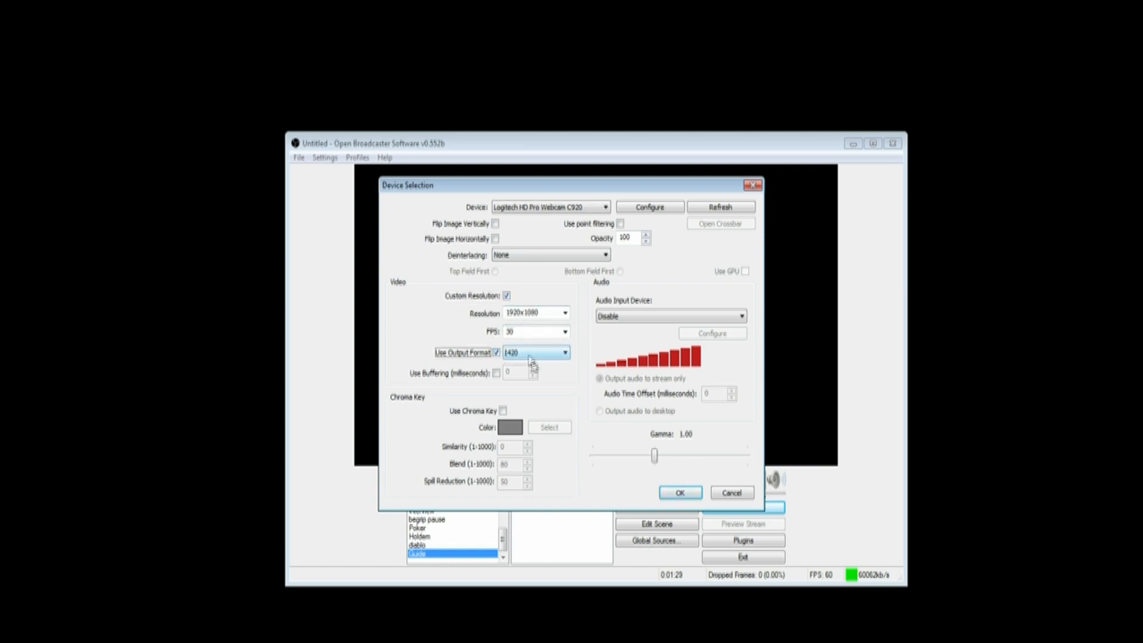
{"action": "left_click", "coordinate": [566, 352]}
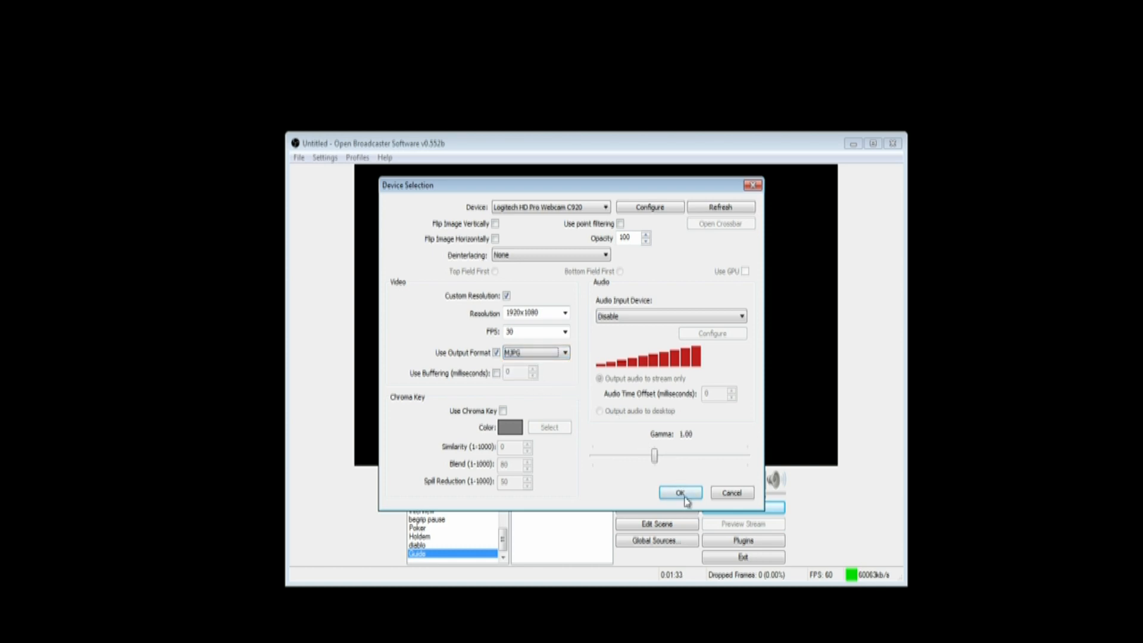
{"action": "left_click", "coordinate": [680, 493]}
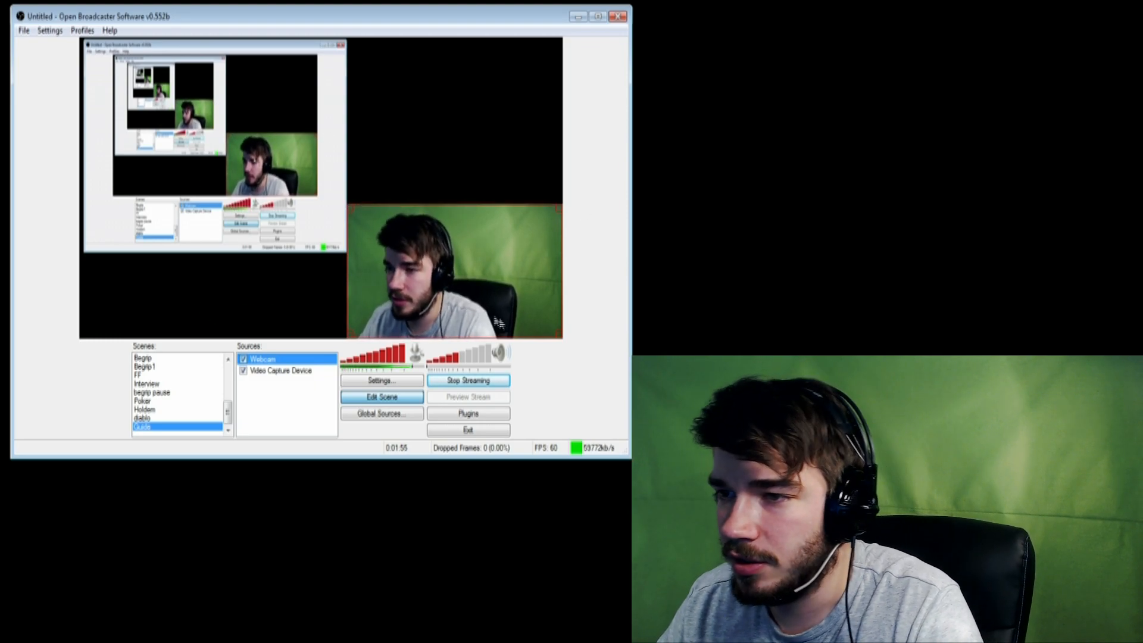
Step: Enable Use Chroma Key in the Webcam source properties and sample the green backdrop as the key colour
{"action": "right_click", "coordinate": [261, 358]}
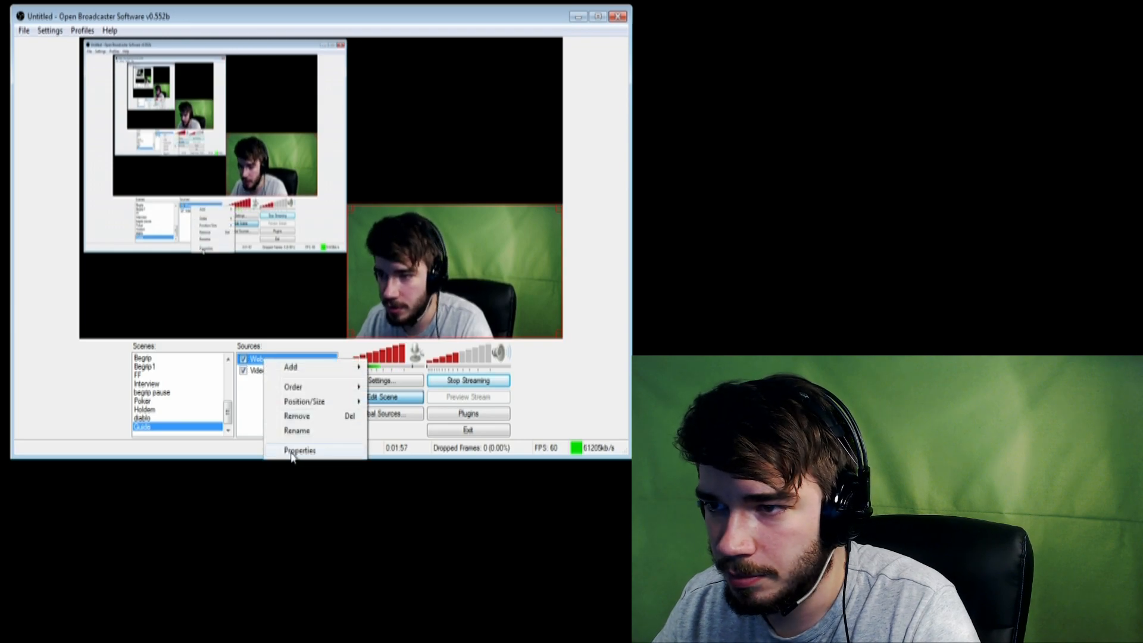
{"action": "left_click", "coordinate": [299, 450]}
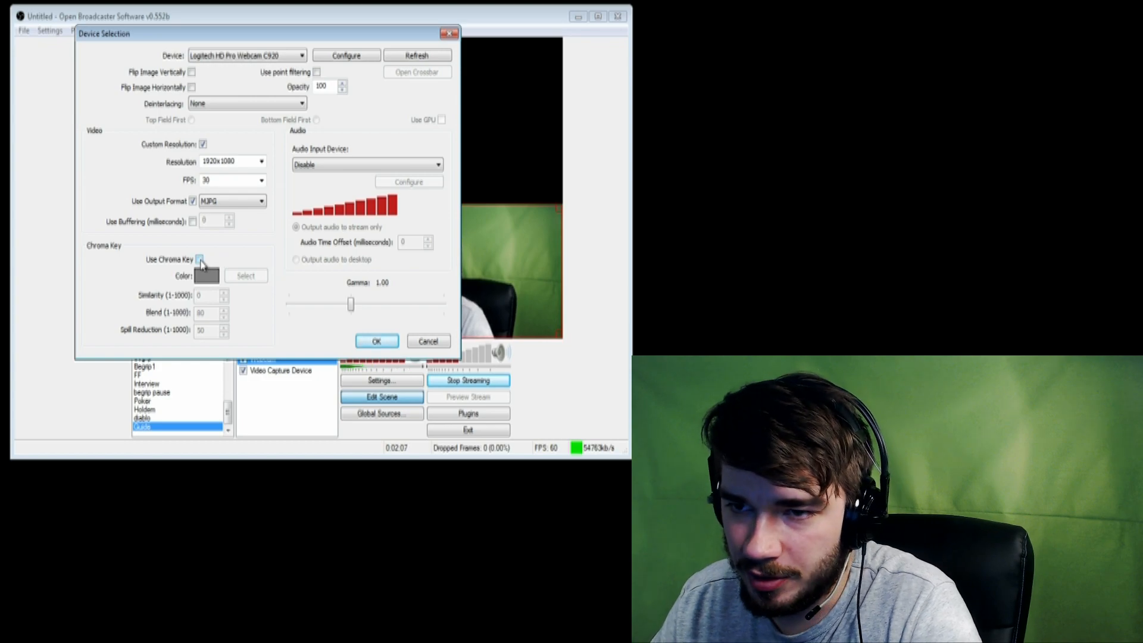
{"action": "left_click", "coordinate": [200, 259]}
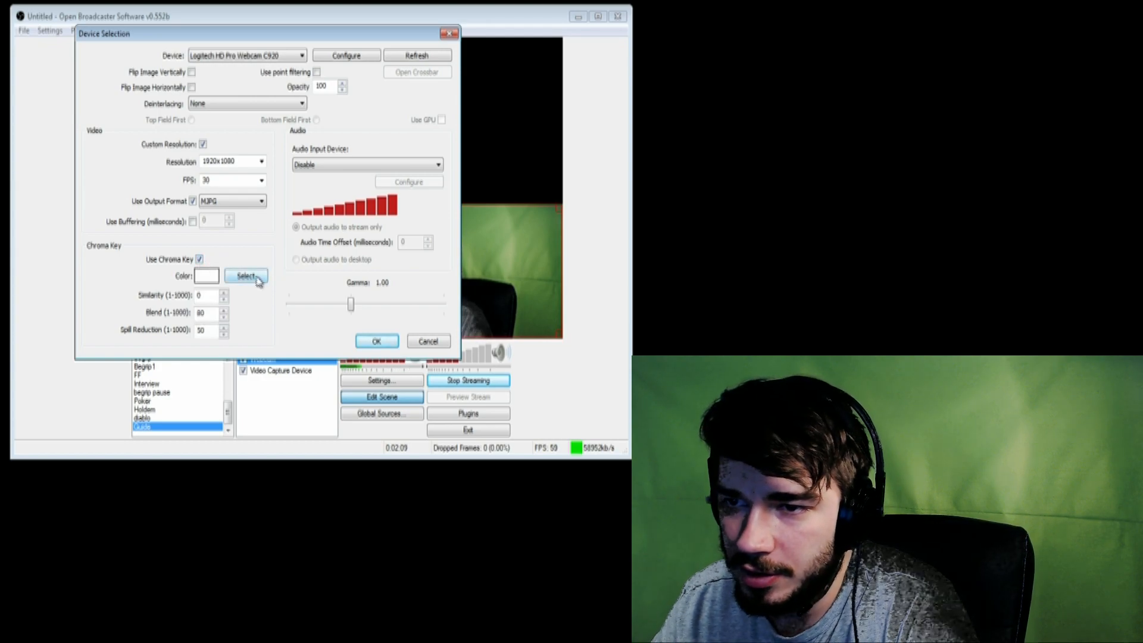
{"action": "left_click", "coordinate": [245, 276]}
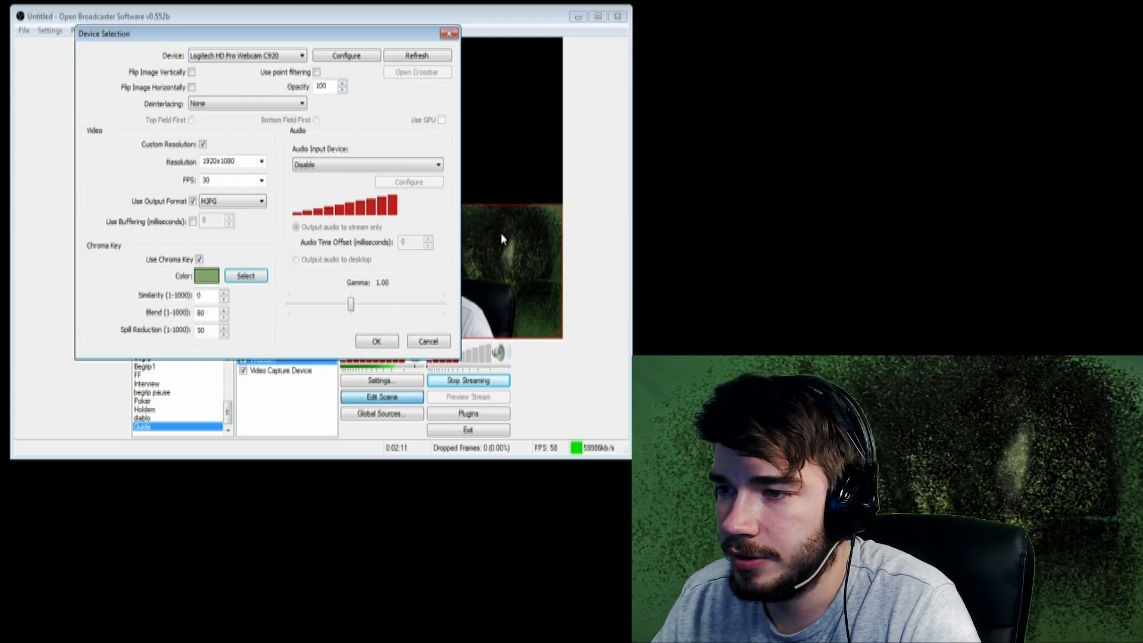
{"action": "left_click", "coordinate": [224, 291]}
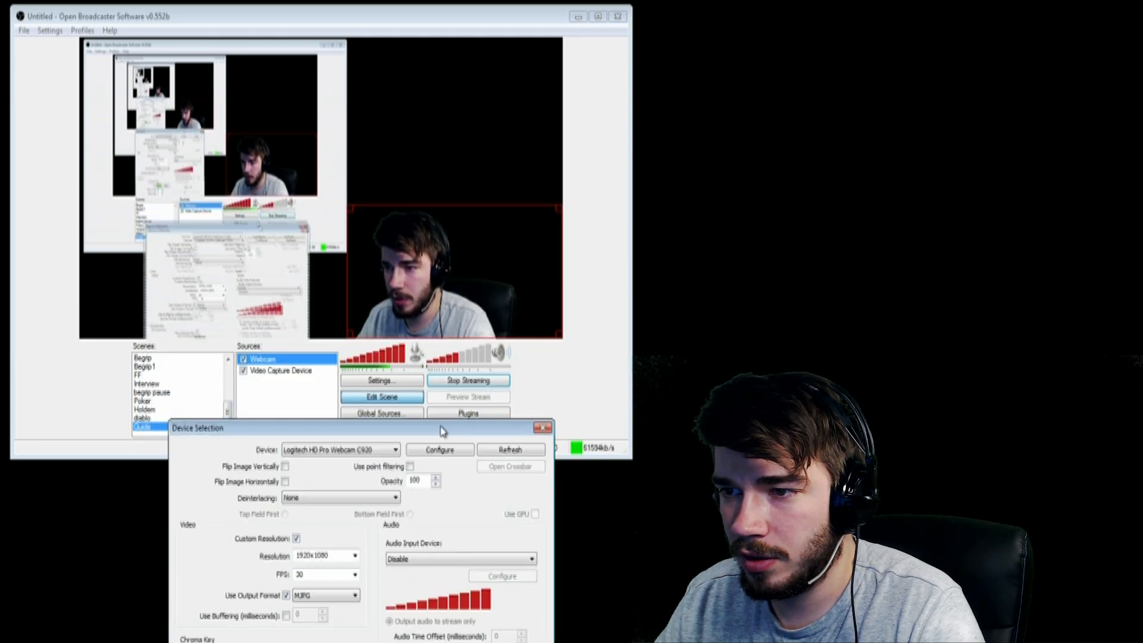
{"action": "left_click_drag", "start_coordinate": [440, 427], "coordinate": [419, 375]}
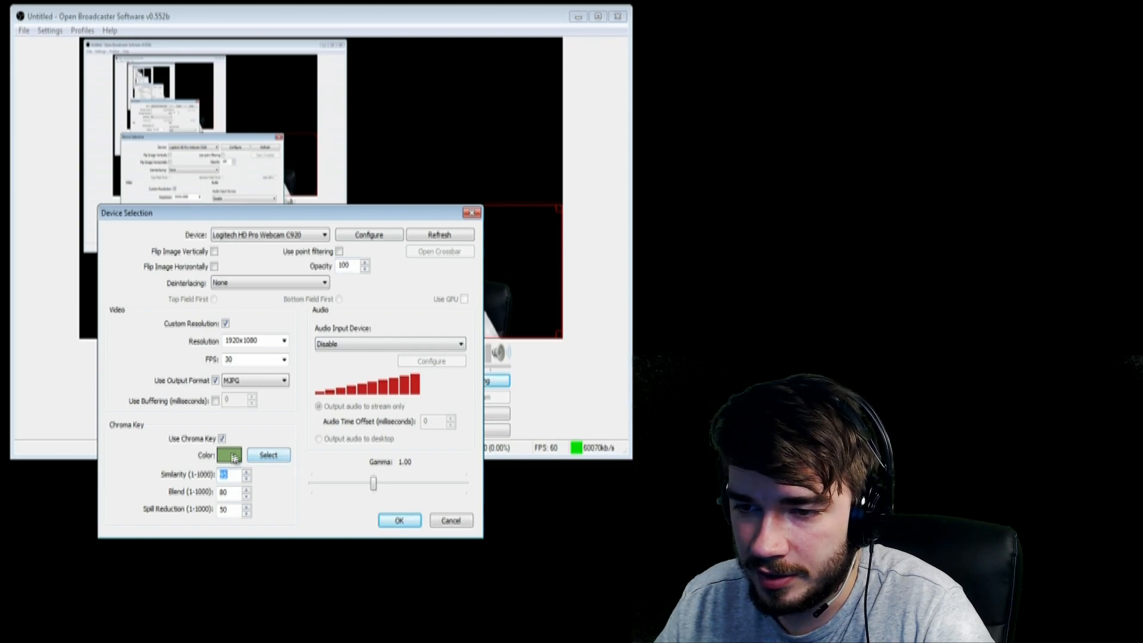
Step: Change the chroma key colour to pure green (R0 G255 B0) and raise similarity to about 795
{"action": "left_click", "coordinate": [269, 455]}
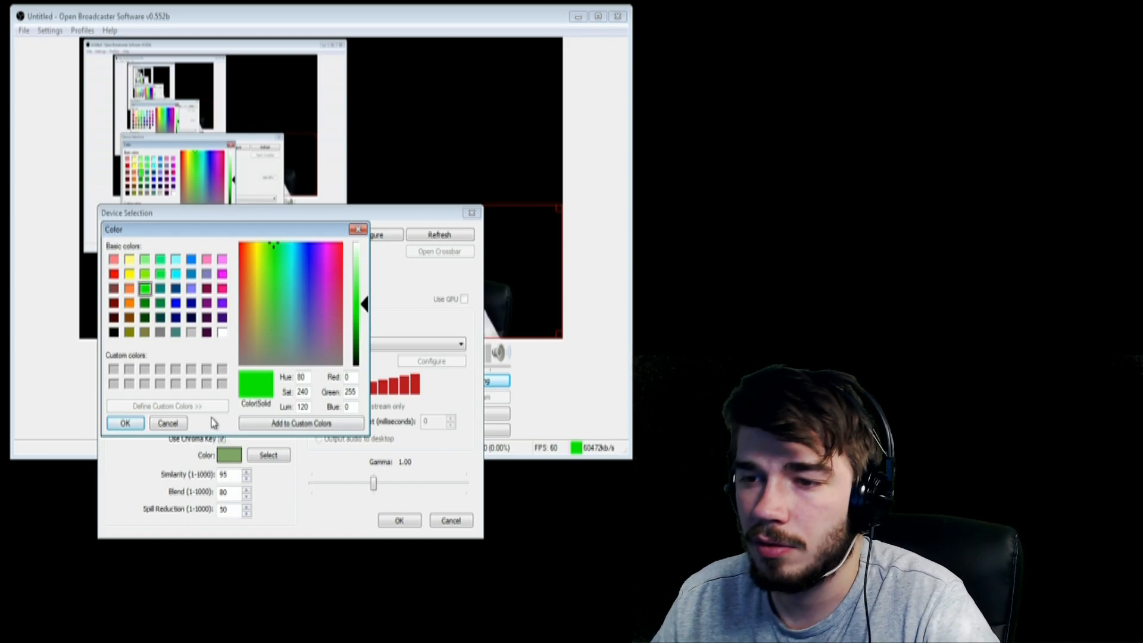
{"action": "mouse_move", "coordinate": [222, 429]}
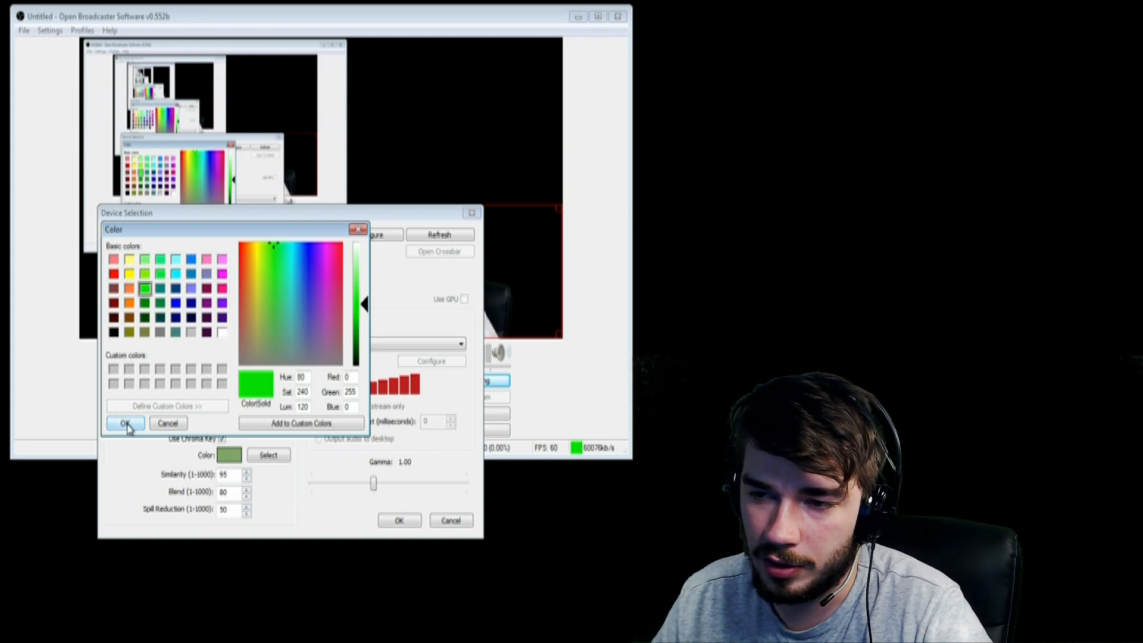
{"action": "left_click", "coordinate": [124, 424]}
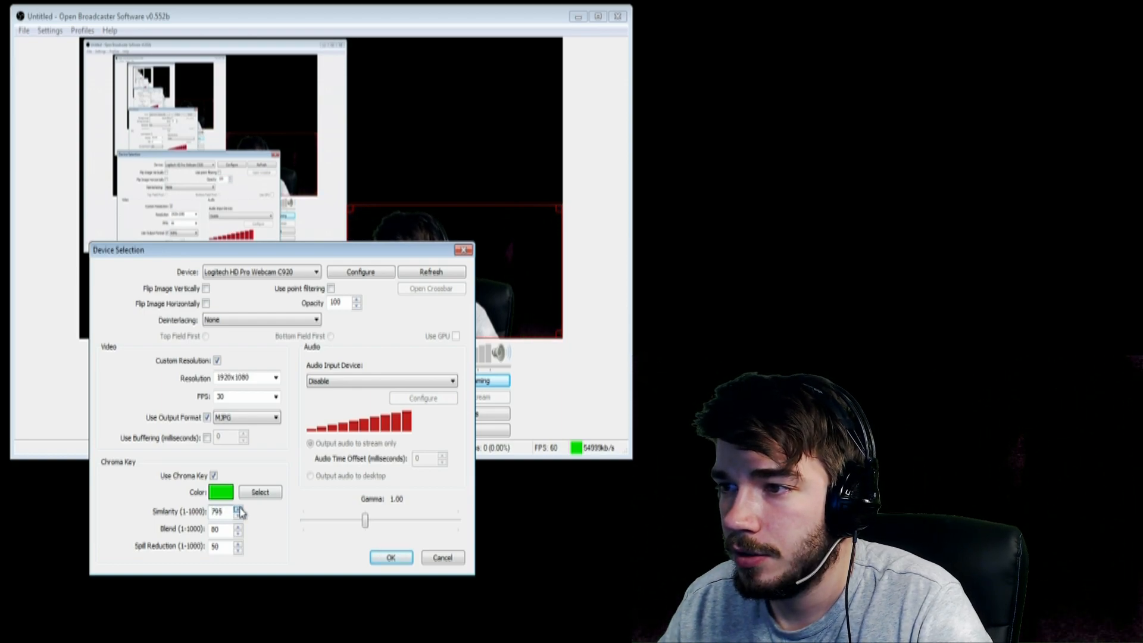
Step: Set similarity 850, blend 50 and spill reduction 1, then apply the chroma key settings
{"action": "left_click", "coordinate": [238, 514]}
{"action": "type", "text": "1"}
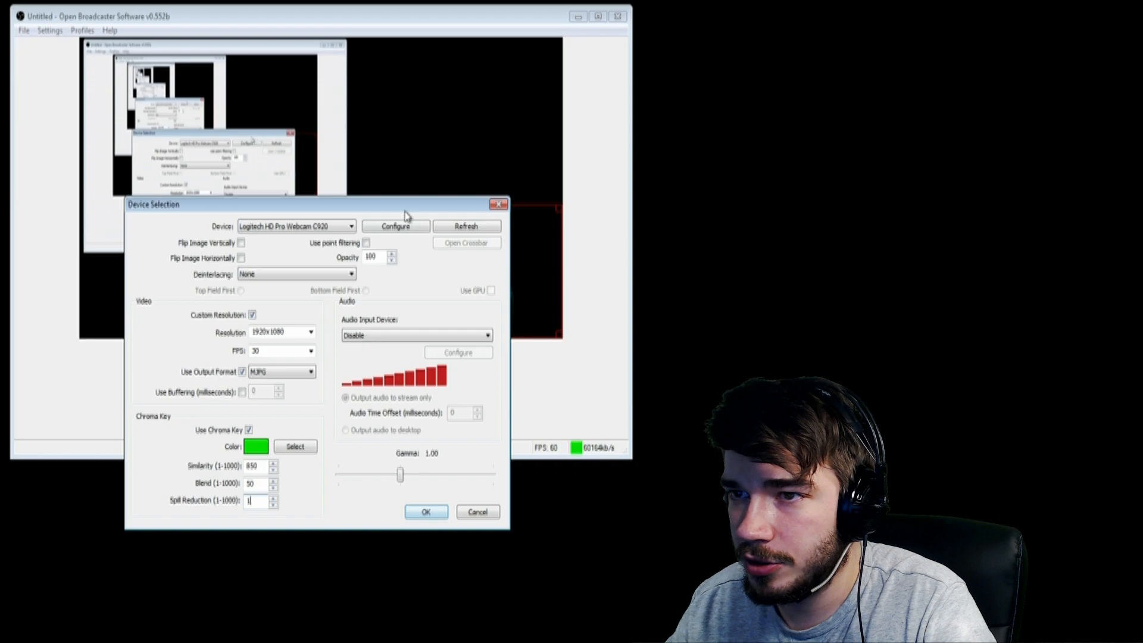
{"action": "left_click_drag", "start_coordinate": [154, 204], "coordinate": [178, 243]}
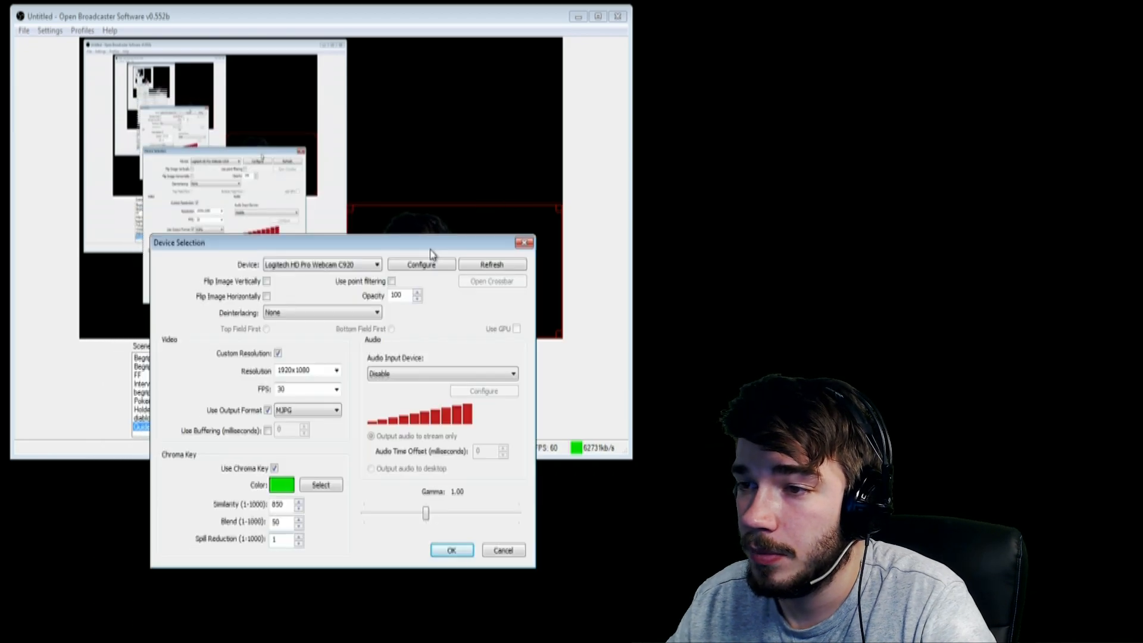
{"action": "left_click", "coordinate": [451, 550]}
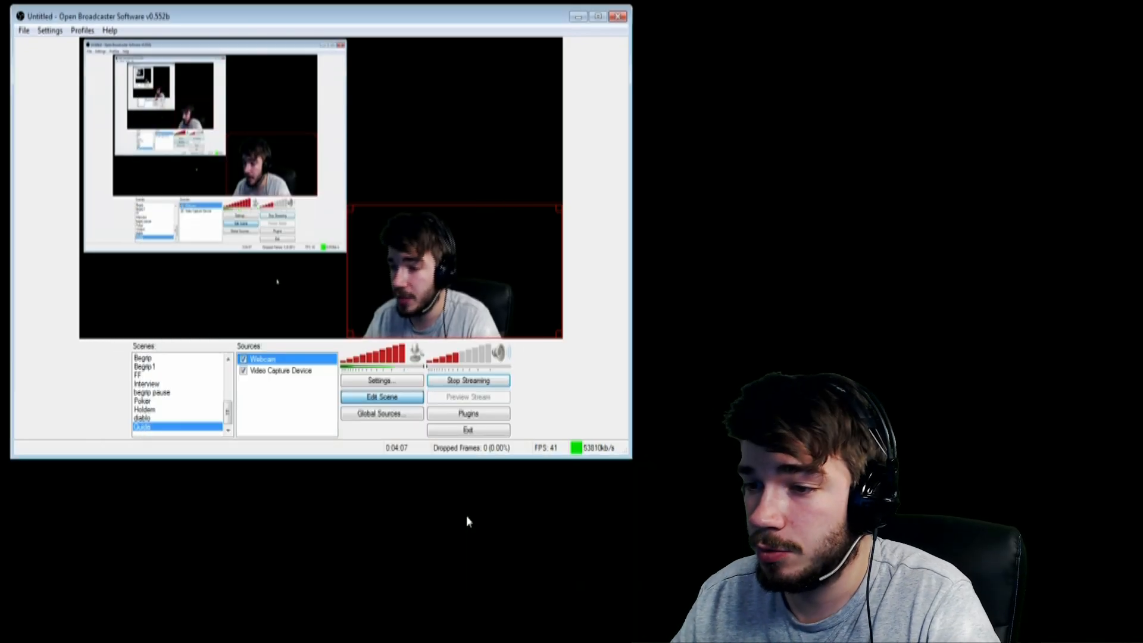